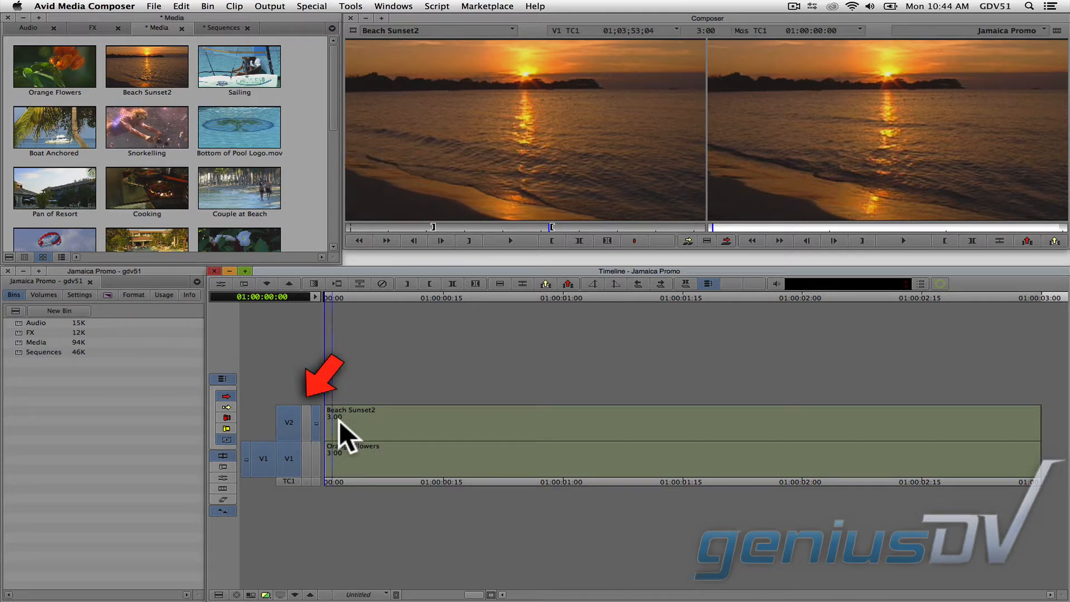
# - Add video tracks and apply the Avid FX Filter effect to the Beach Sunset2 clip on V2
pyautogui.press('cmd+y')
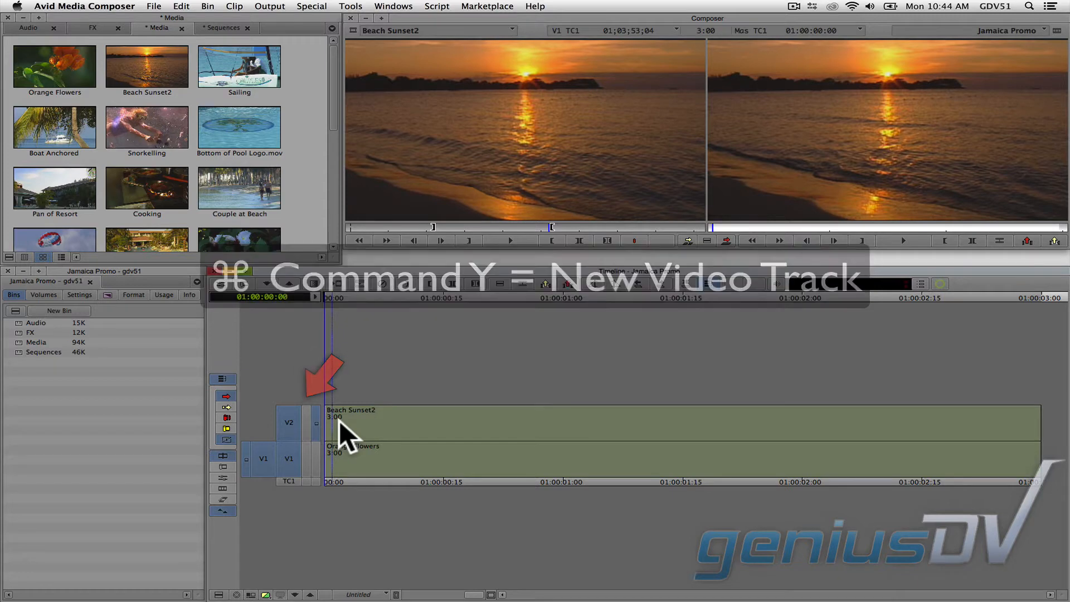
pyautogui.press('cmd+y')
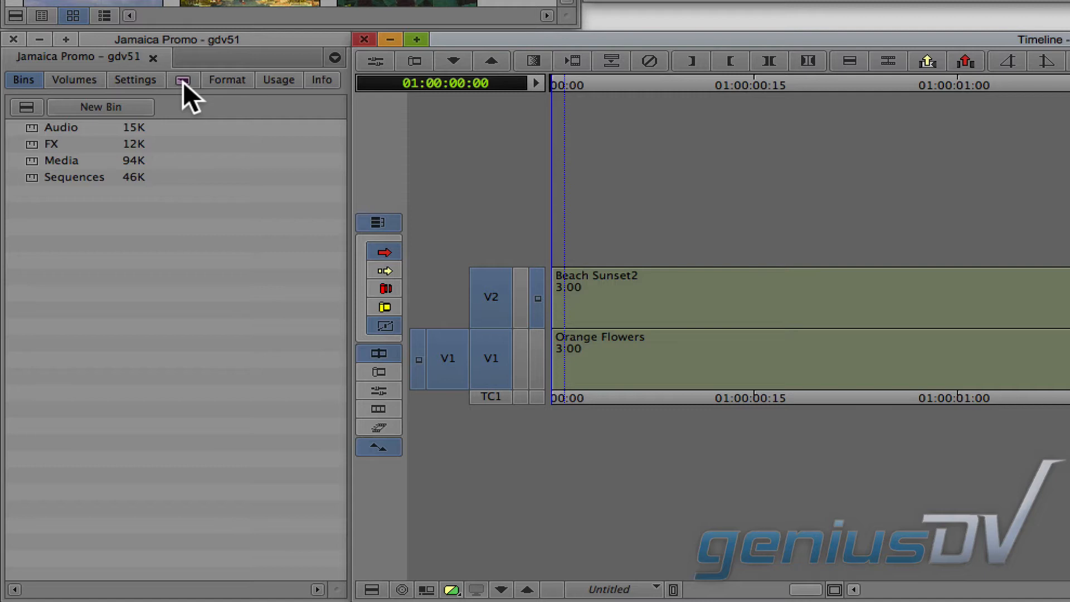
pyautogui.click(182, 80)
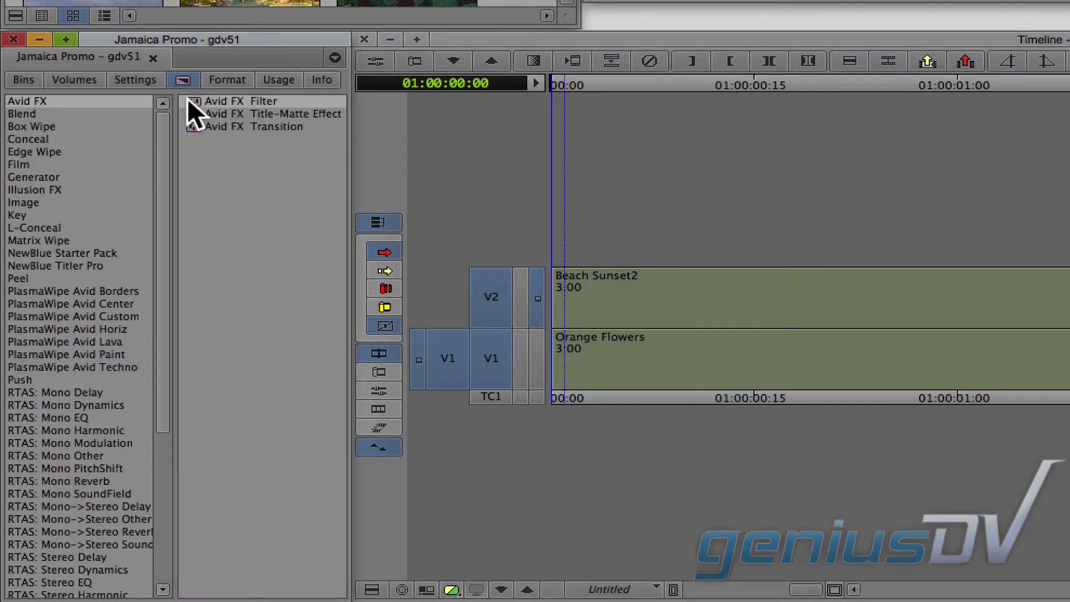
pyautogui.click(235, 102)
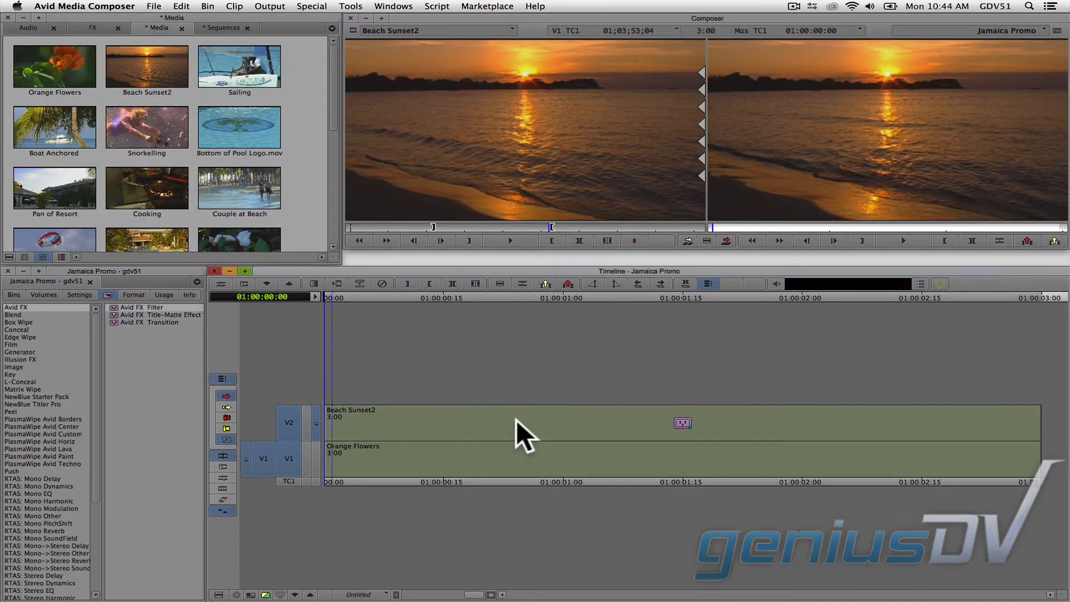
pyautogui.moveTo(235, 308)
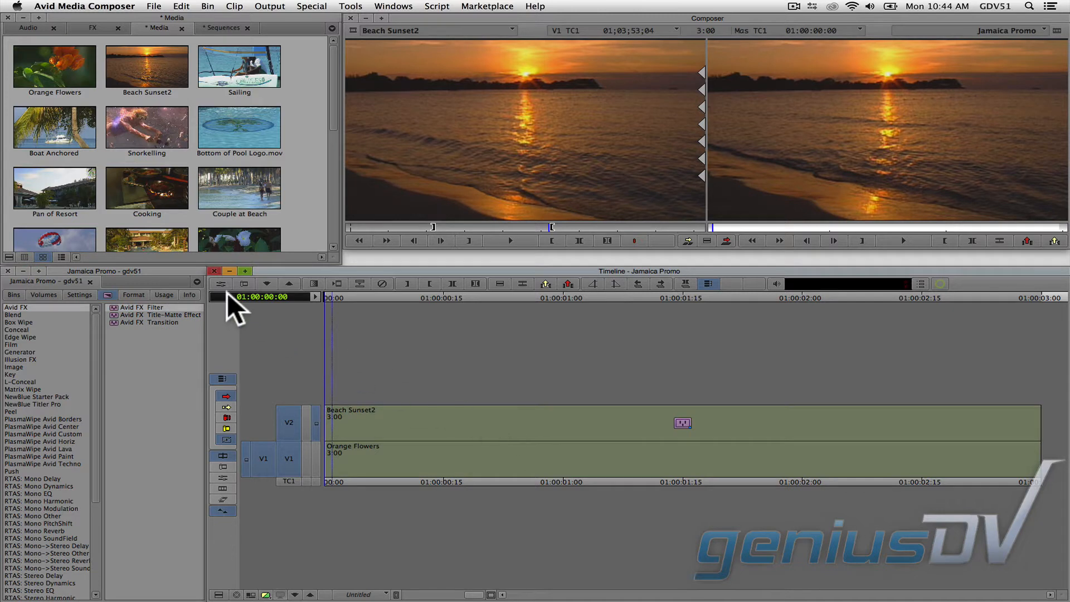
pyautogui.moveTo(228, 297)
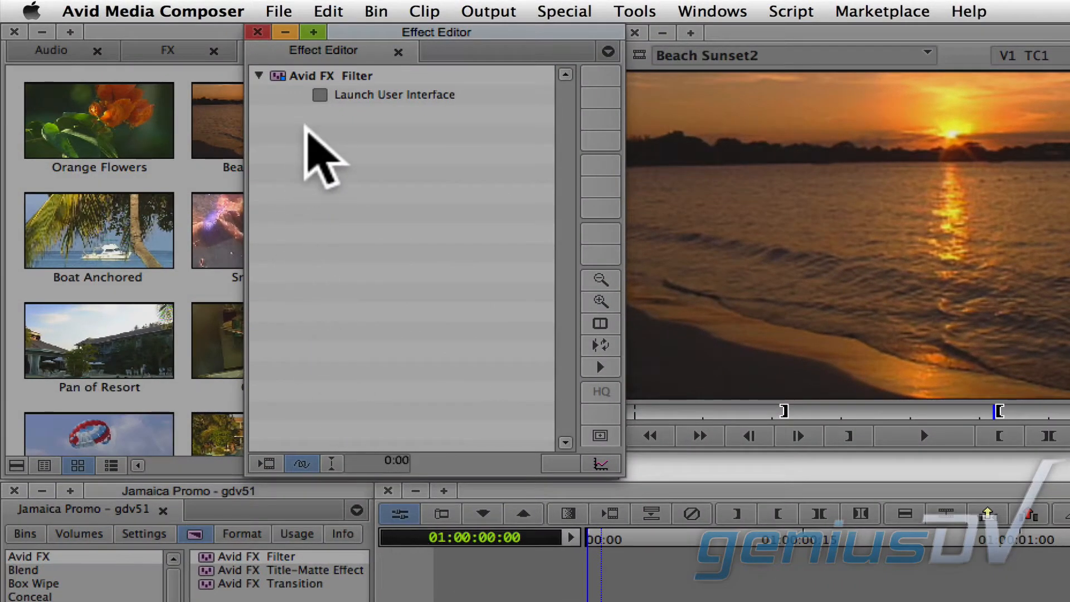
# - Launch the Avid FX user interface from the clip's Effect Editor
pyautogui.click(320, 94)
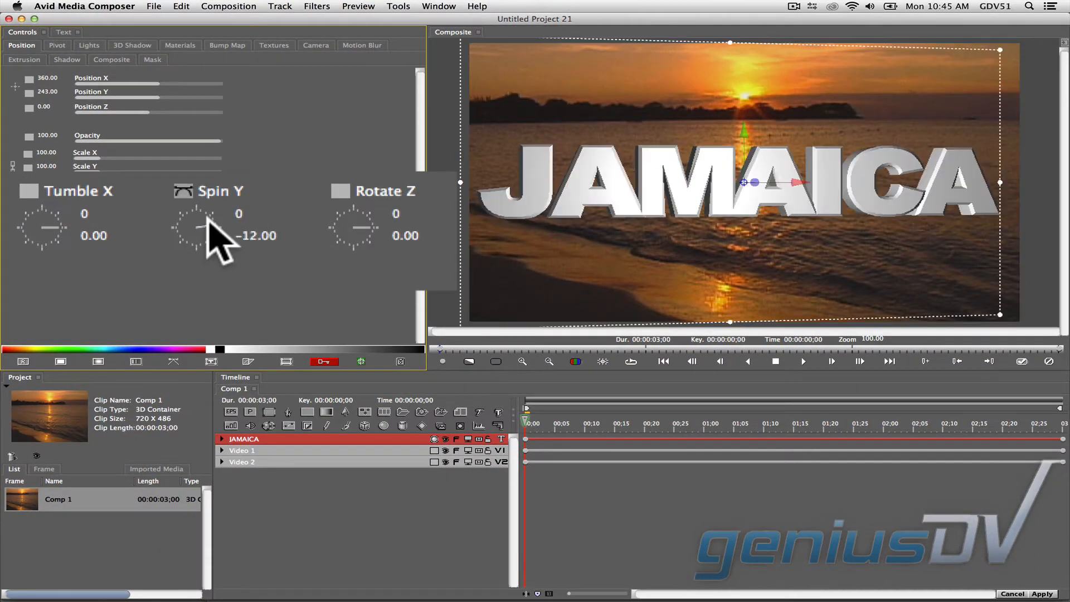
# - Tilt the JAMAICA title in 3D with the Spin Y and Tumble X dials
pyautogui.moveTo(198, 229); pyautogui.dragTo(61, 239)
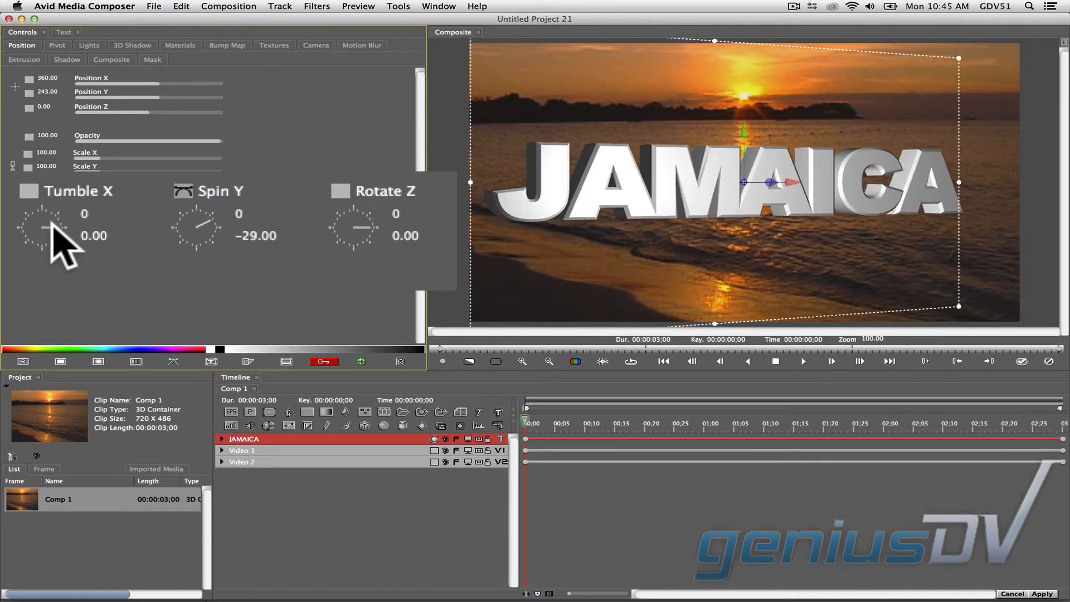
pyautogui.moveTo(42, 228); pyautogui.dragTo(38, 235)
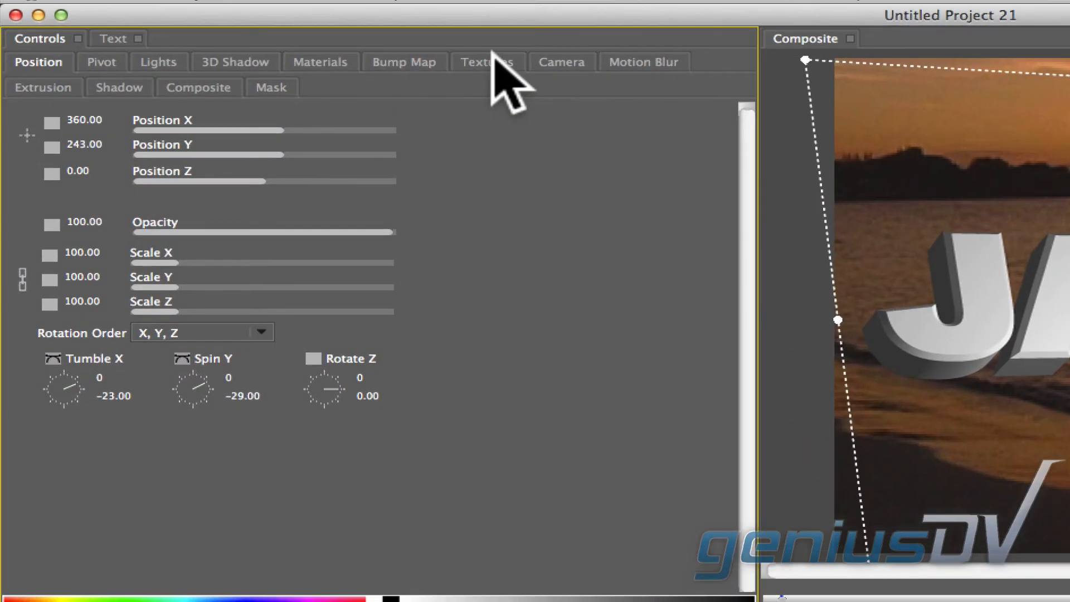
# - Set the JAMAICA track's Front Texture media to Video 2
pyautogui.click(486, 61)
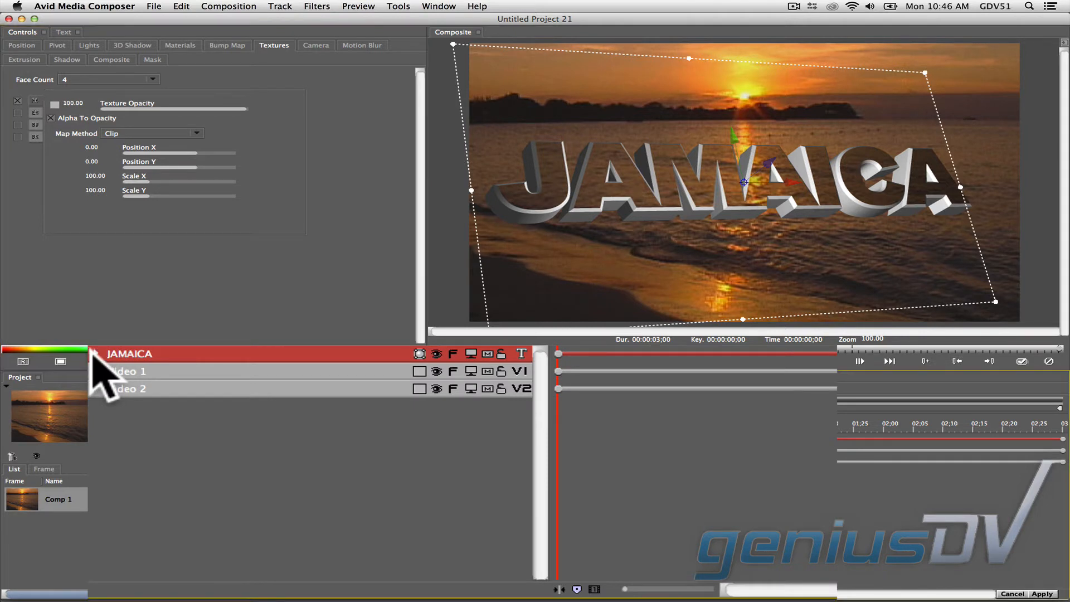
pyautogui.click(107, 355)
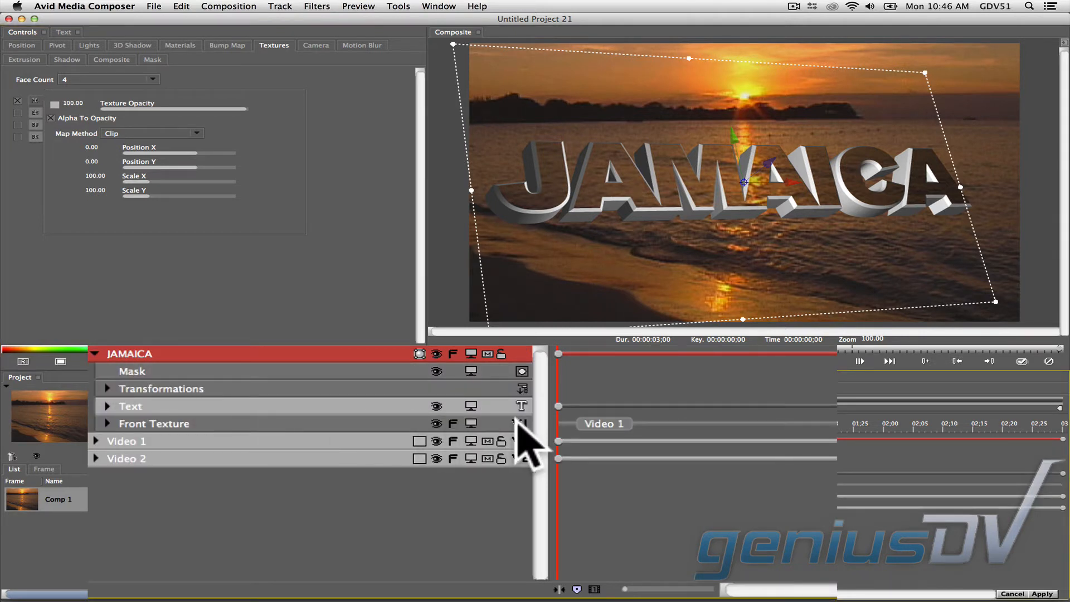
pyautogui.click(521, 424)
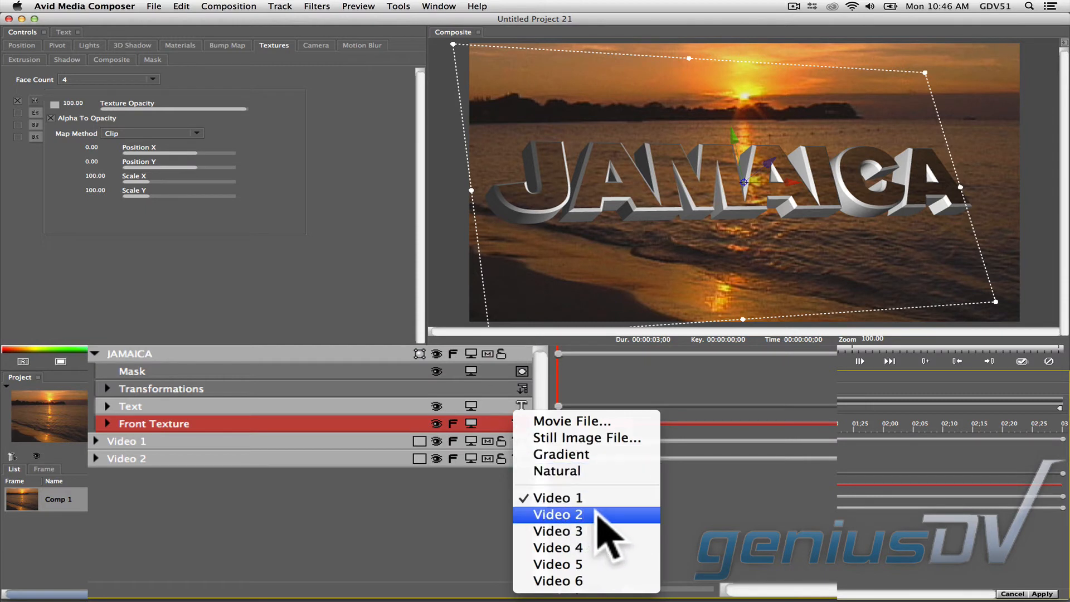
pyautogui.click(557, 514)
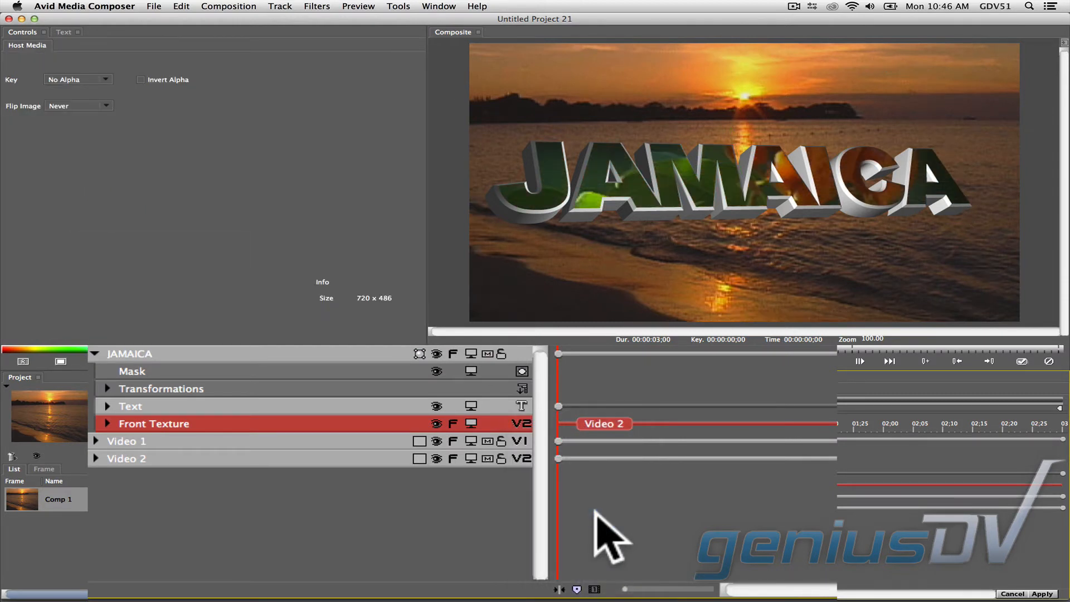
pyautogui.moveTo(331, 369)
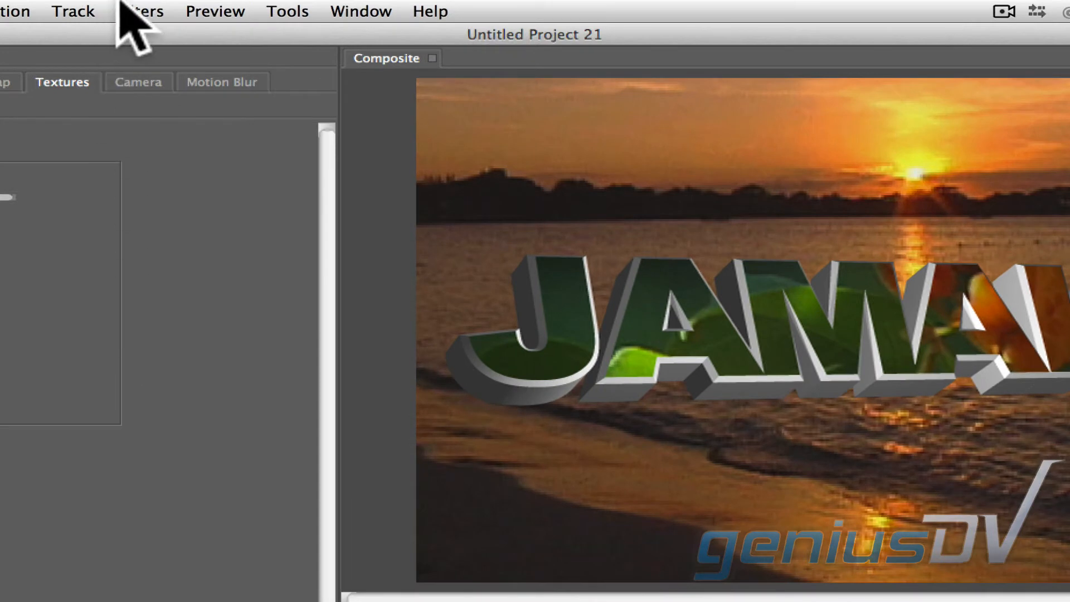
# - Add a BCC Rays Puffy light filter with Apply Mode set to Behind the title
pyautogui.click(140, 12)
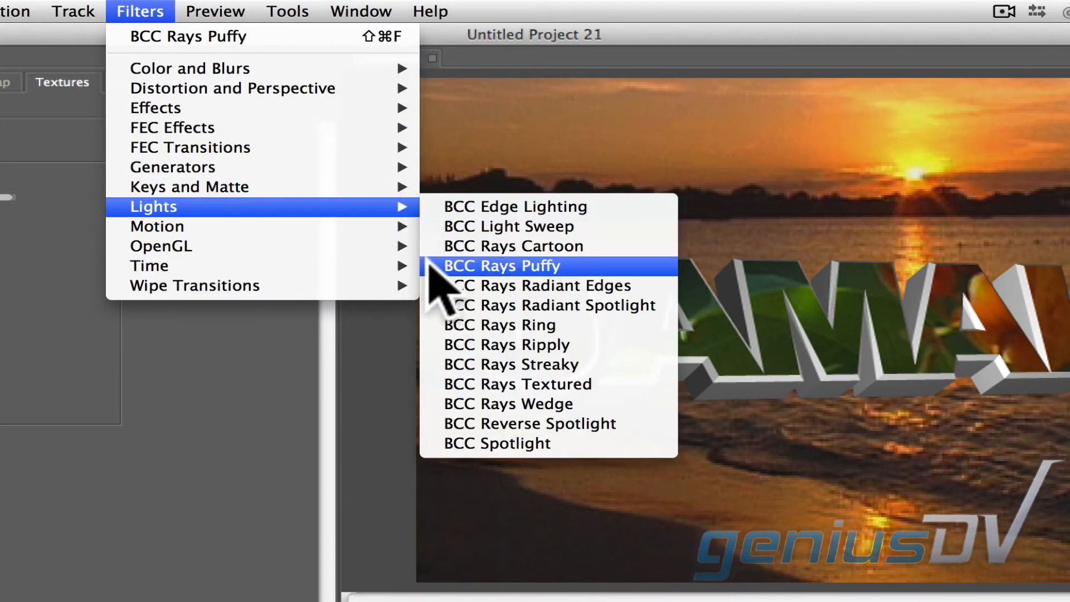
pyautogui.click(502, 265)
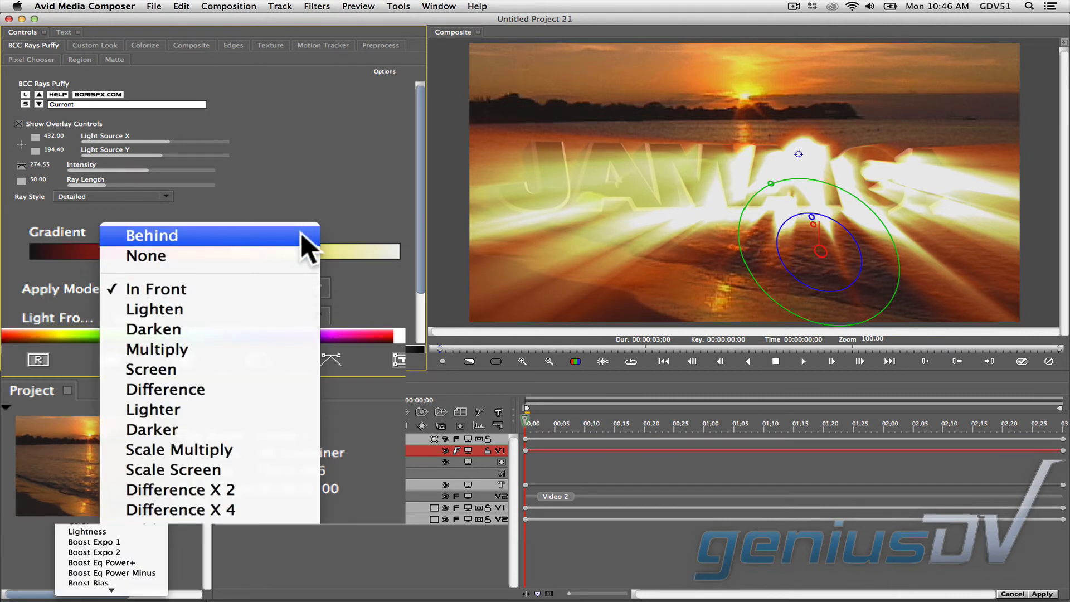
pyautogui.click(152, 235)
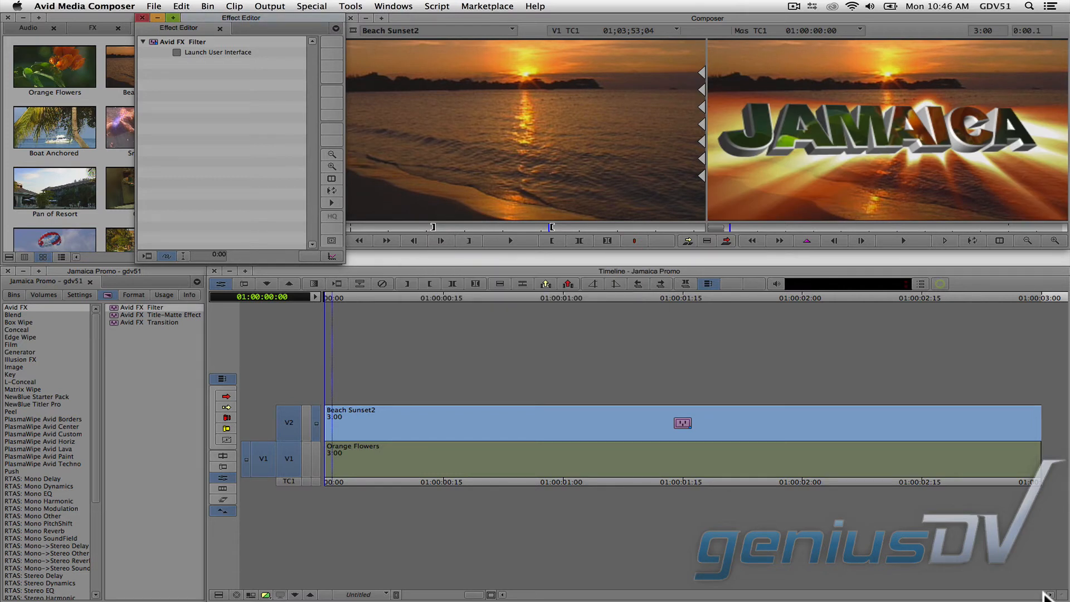
pyautogui.moveTo(408, 341)
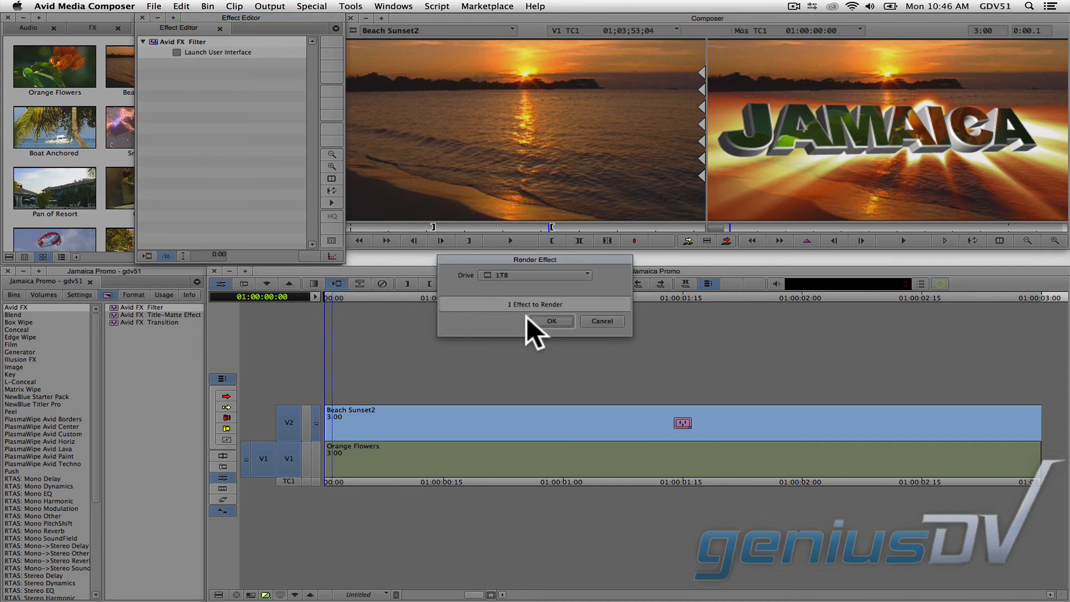
# - Confirm rendering the JAMAICA title effect on the Beach Sunset2 clip
pyautogui.click(552, 321)
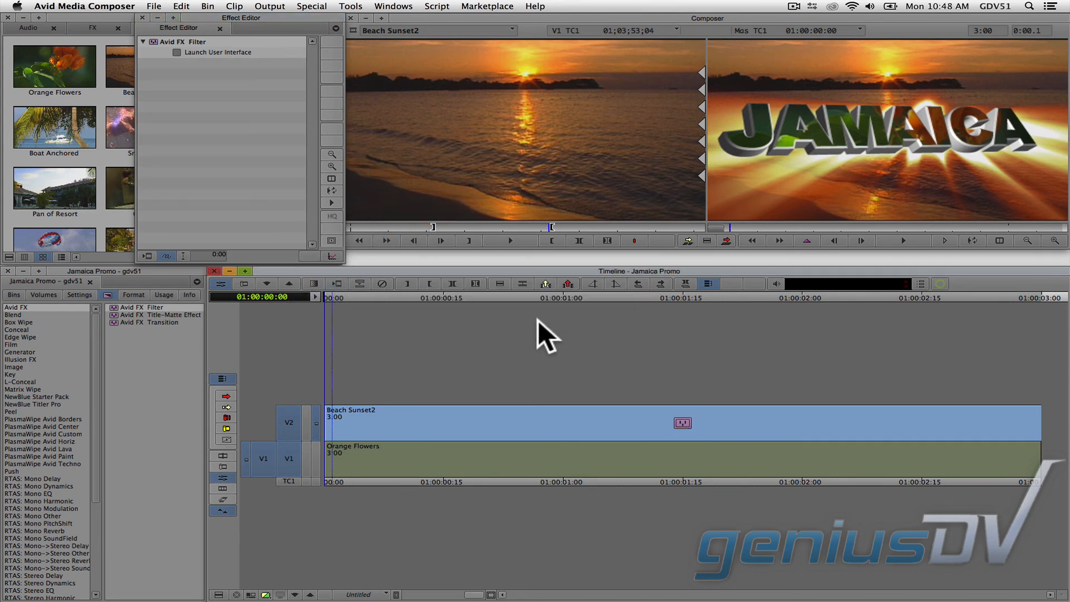